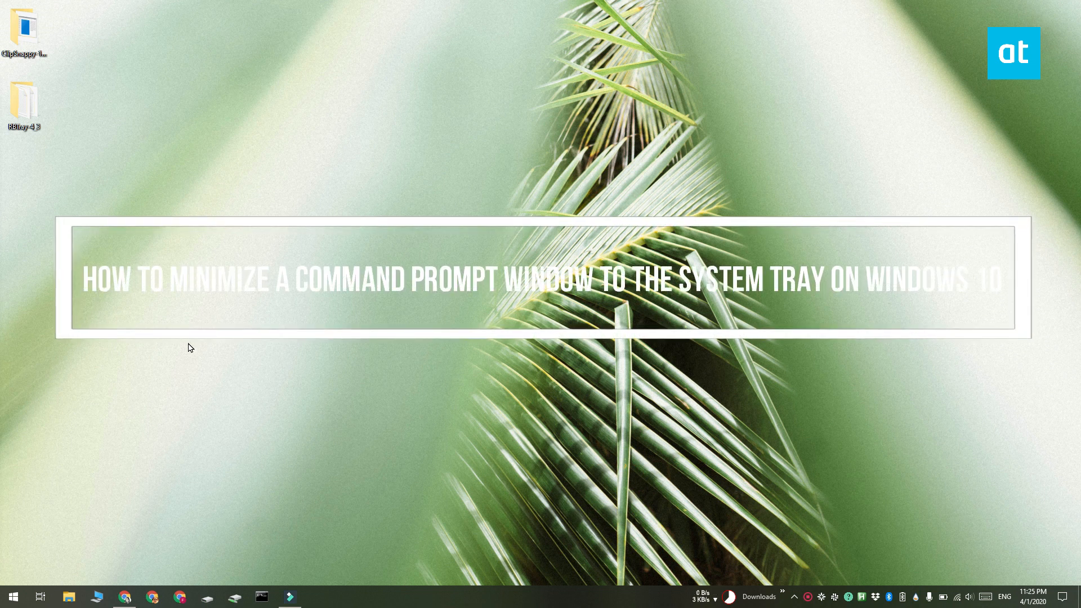
# Open the RBTray-4_3 folder, enter its 64bit subfolder and start RBTray.exe
pyautogui.click(123, 597)
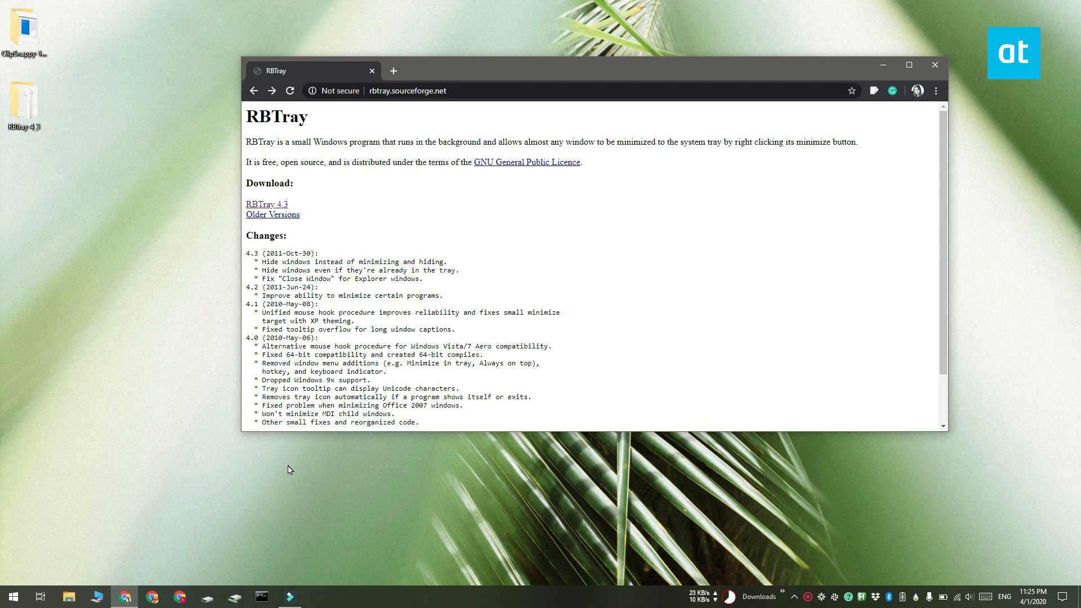
pyautogui.moveTo(192, 481)
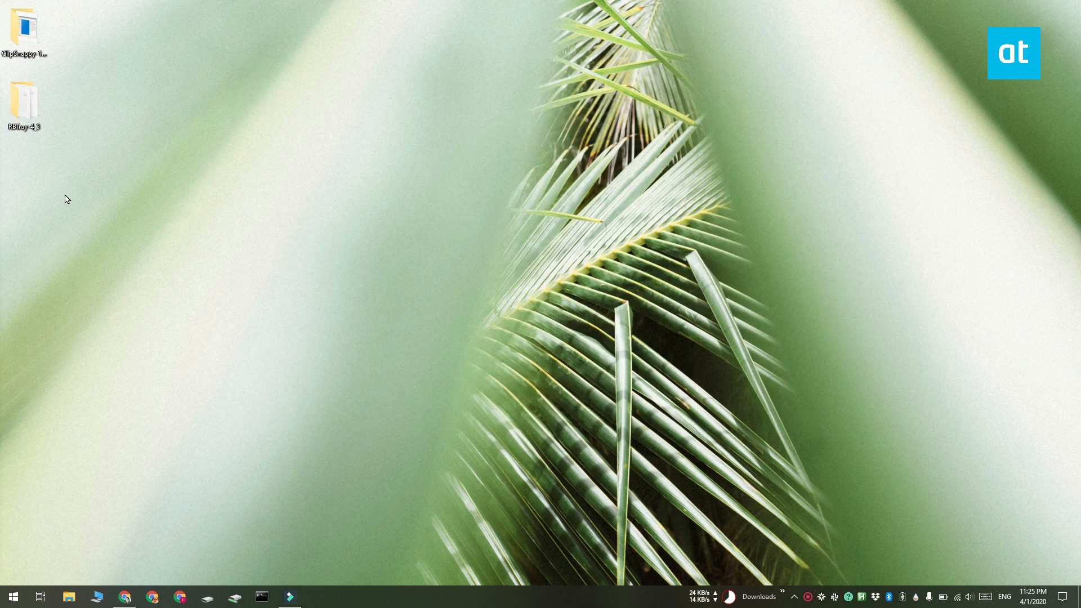
pyautogui.doubleClick(23, 102)
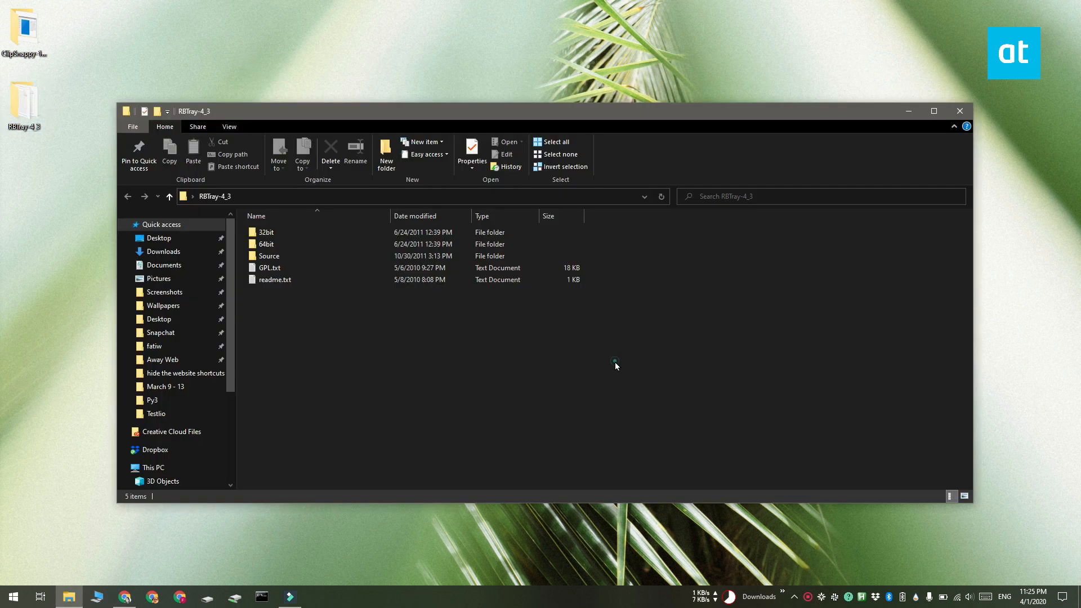
pyautogui.click(266, 244)
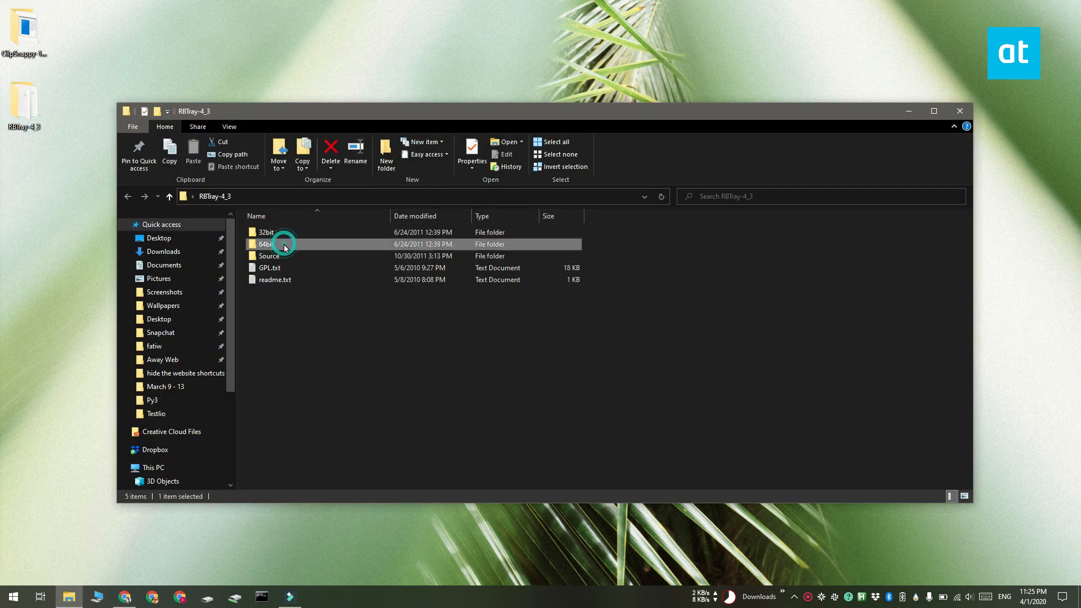
pyautogui.doubleClick(264, 244)
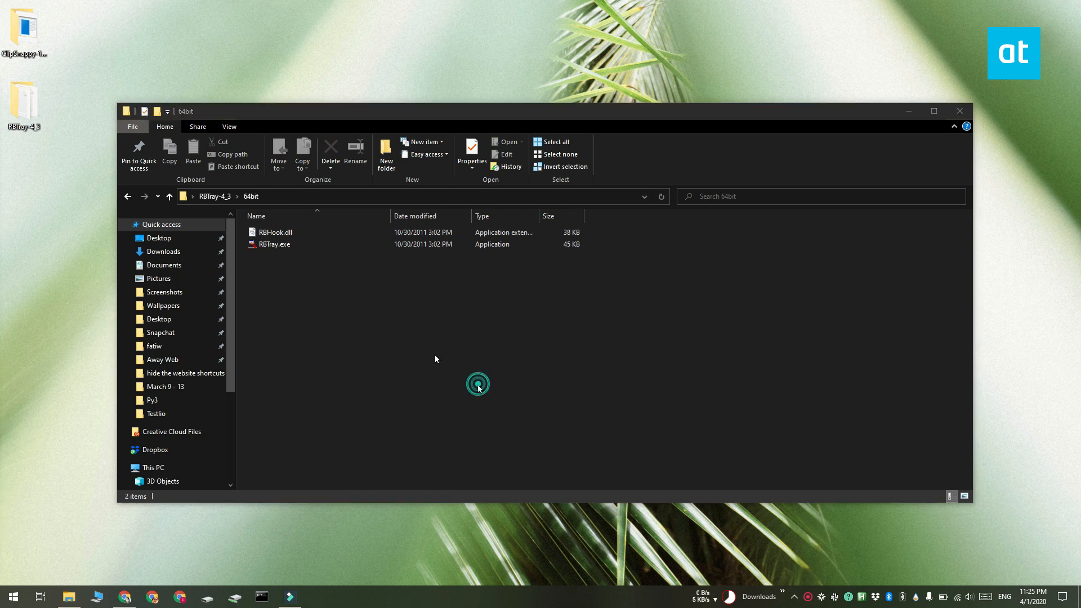
pyautogui.click(274, 244)
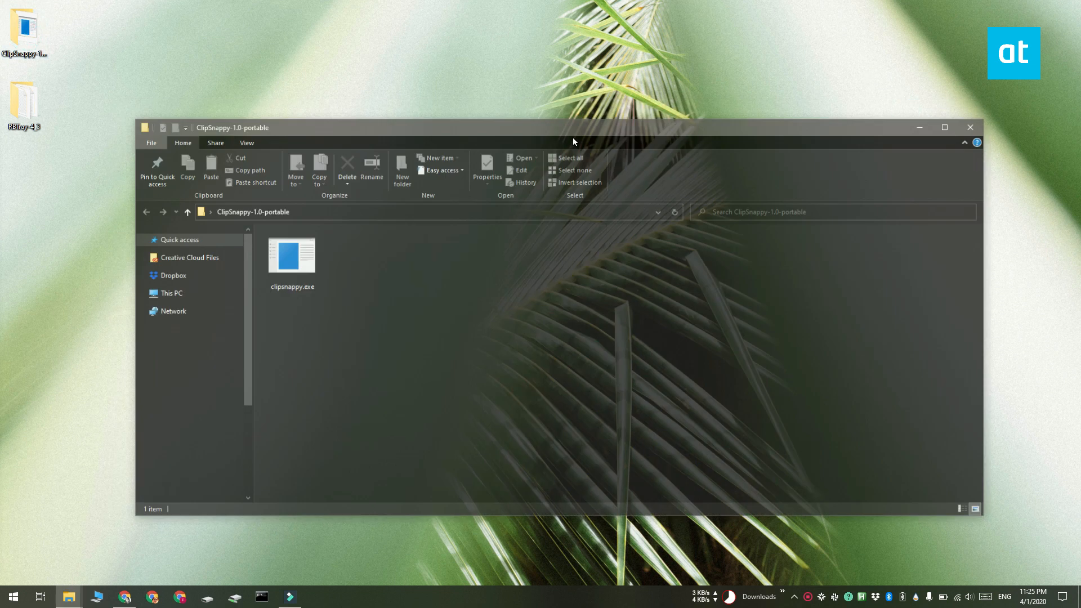
# Launch clipsnappy.exe from the ClipSnappy-1.0-portable folder so it runs in the tray
pyautogui.doubleClick(291, 254)
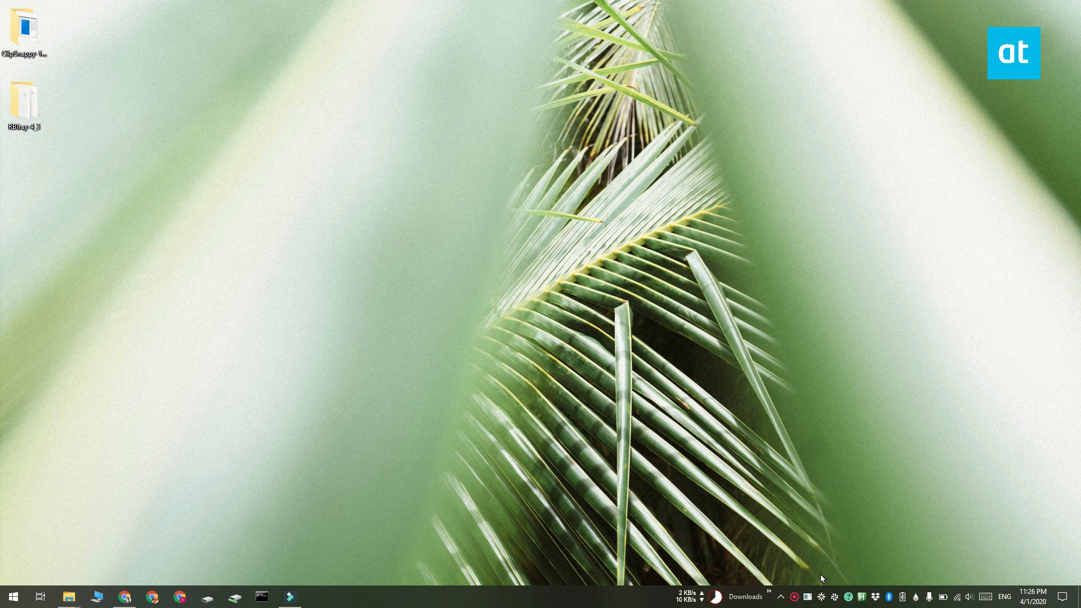
pyautogui.moveTo(828, 605)
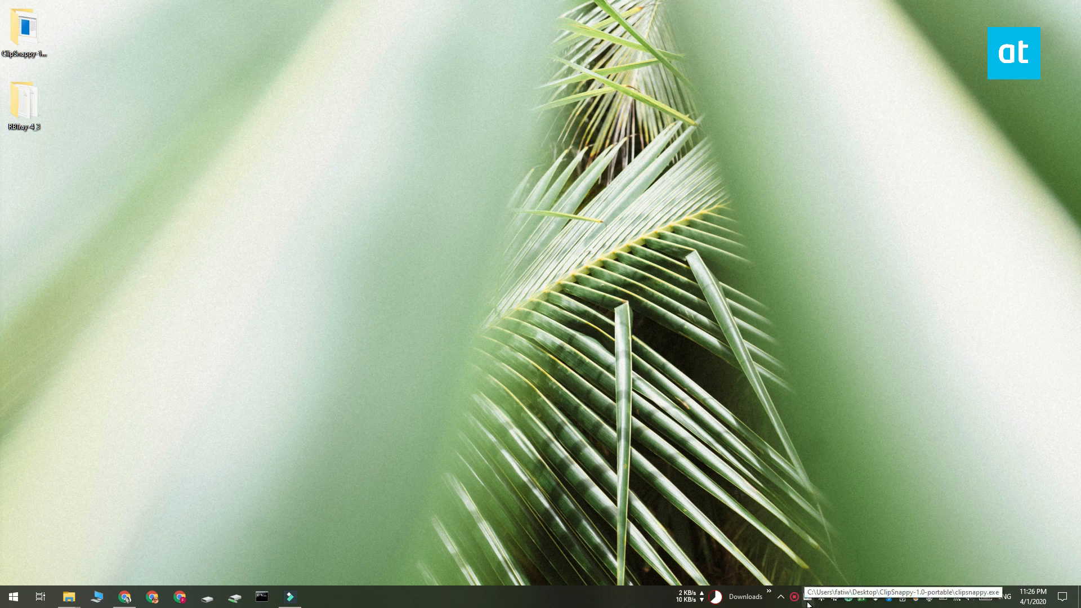
pyautogui.moveTo(414, 403)
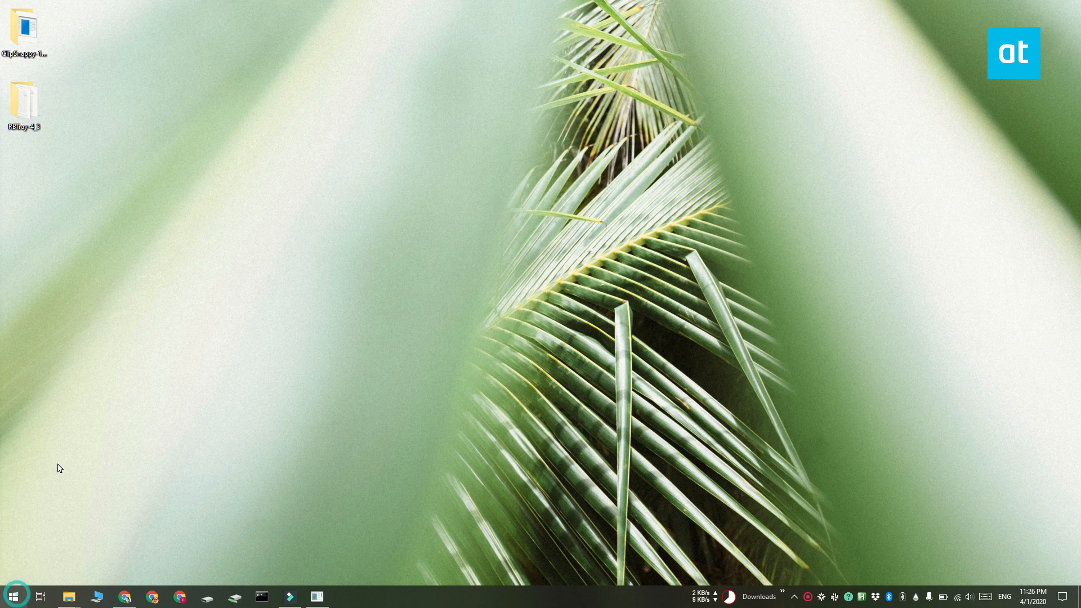
# Launch the Netflix app from the Start menu and bring its window to the front
pyautogui.click(12, 597)
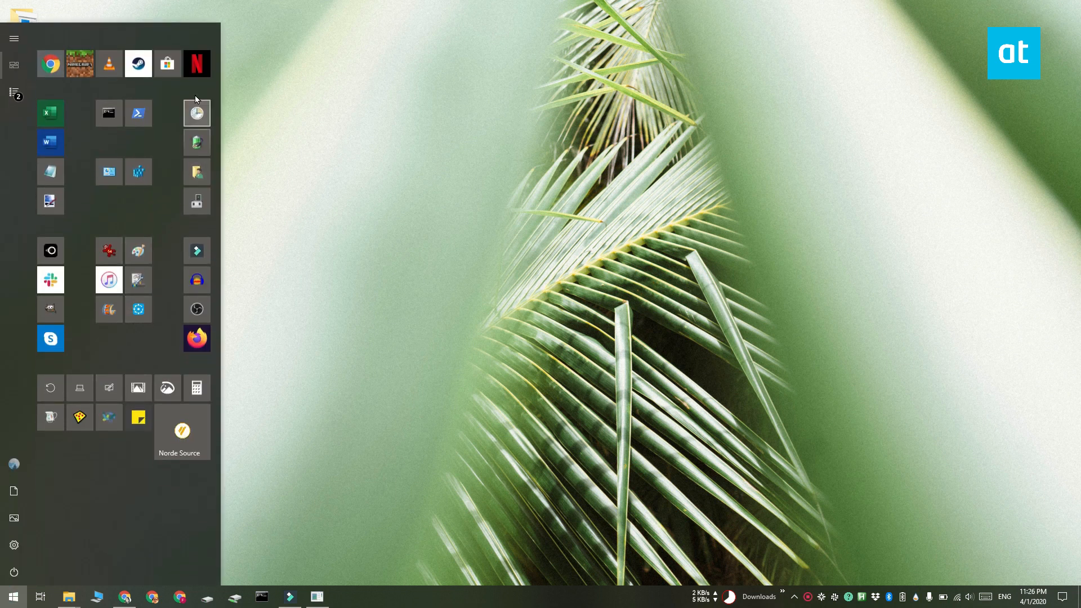
pyautogui.click(196, 63)
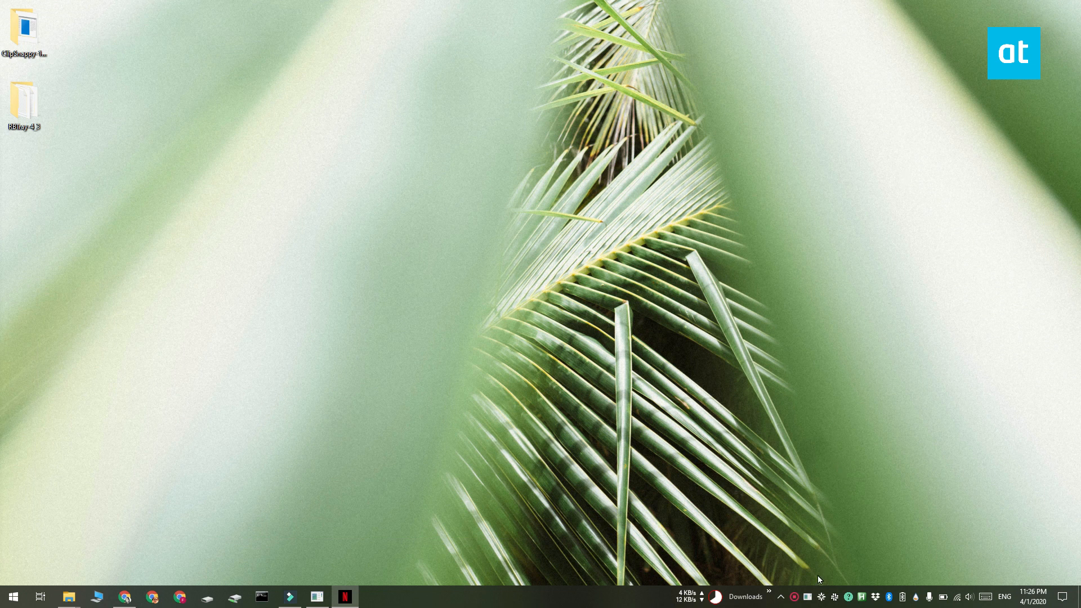
pyautogui.click(344, 597)
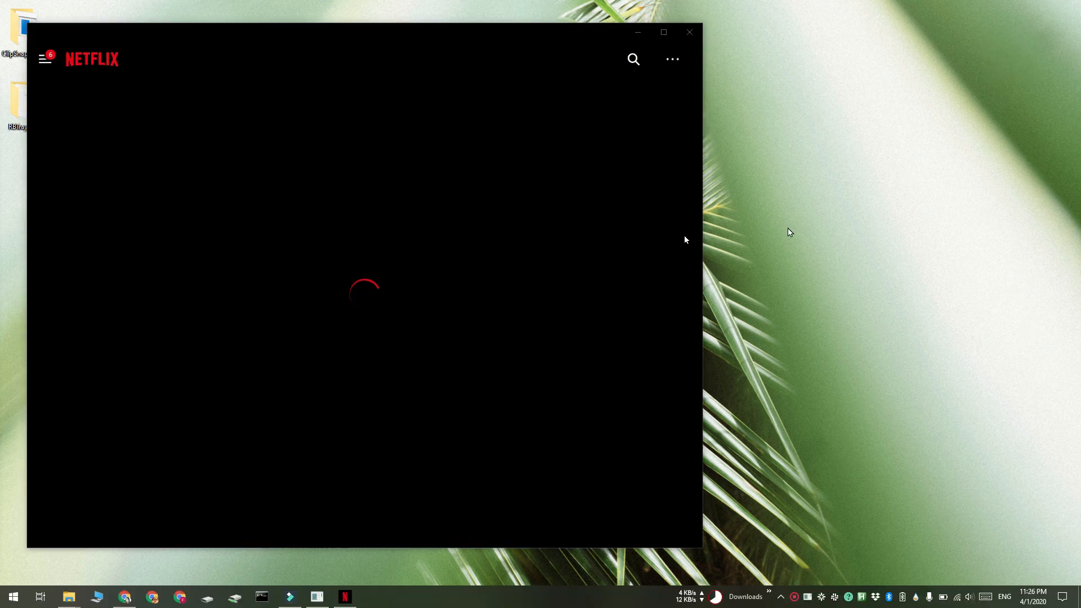